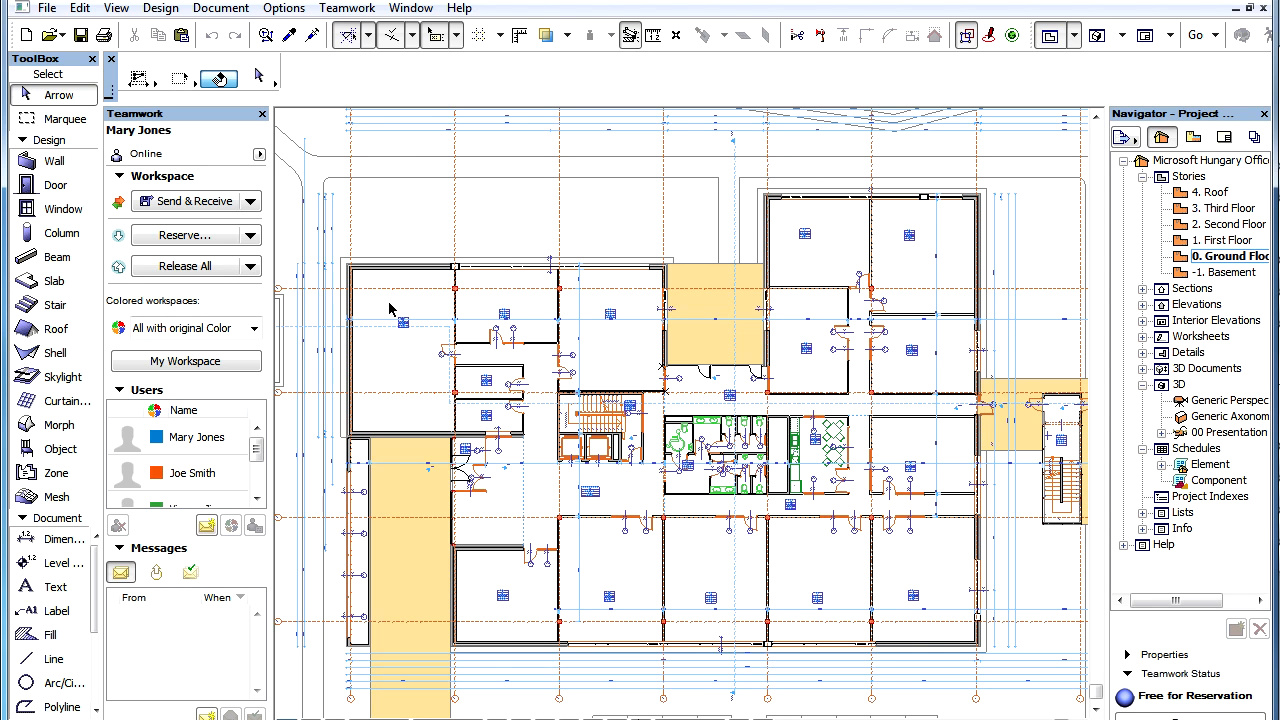
mouse_move(184, 208)
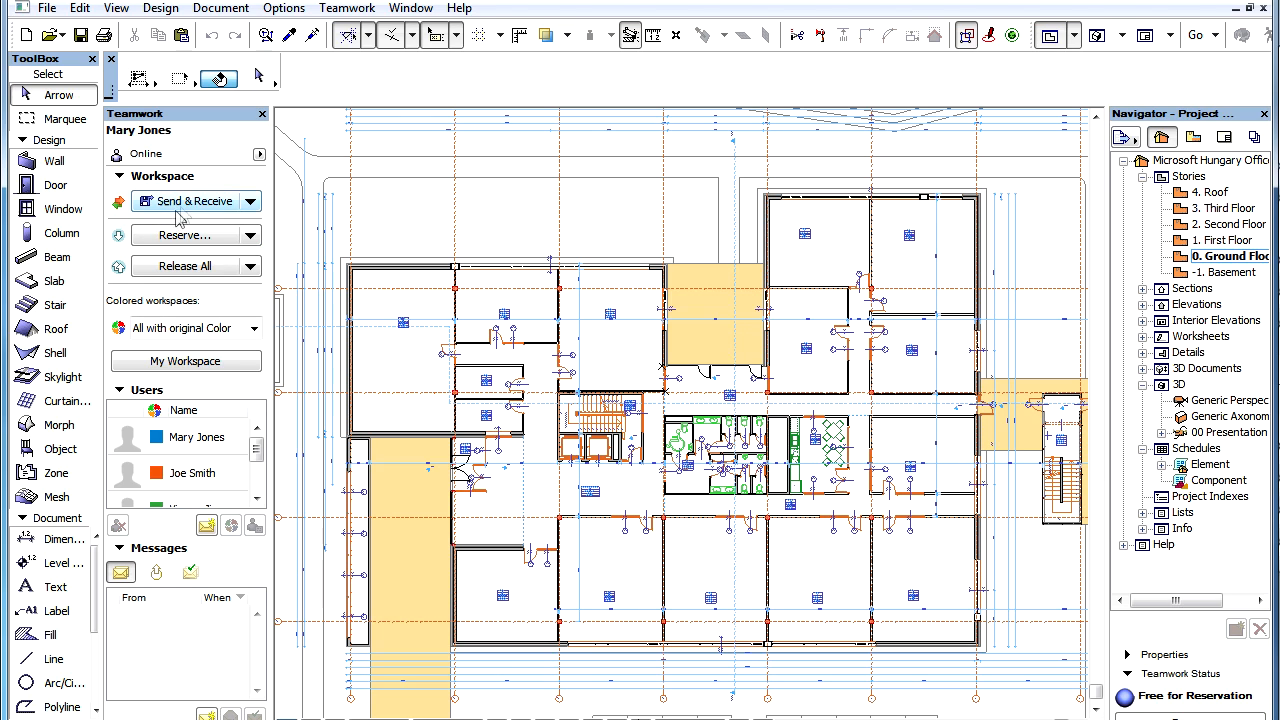
mouse_move(160, 224)
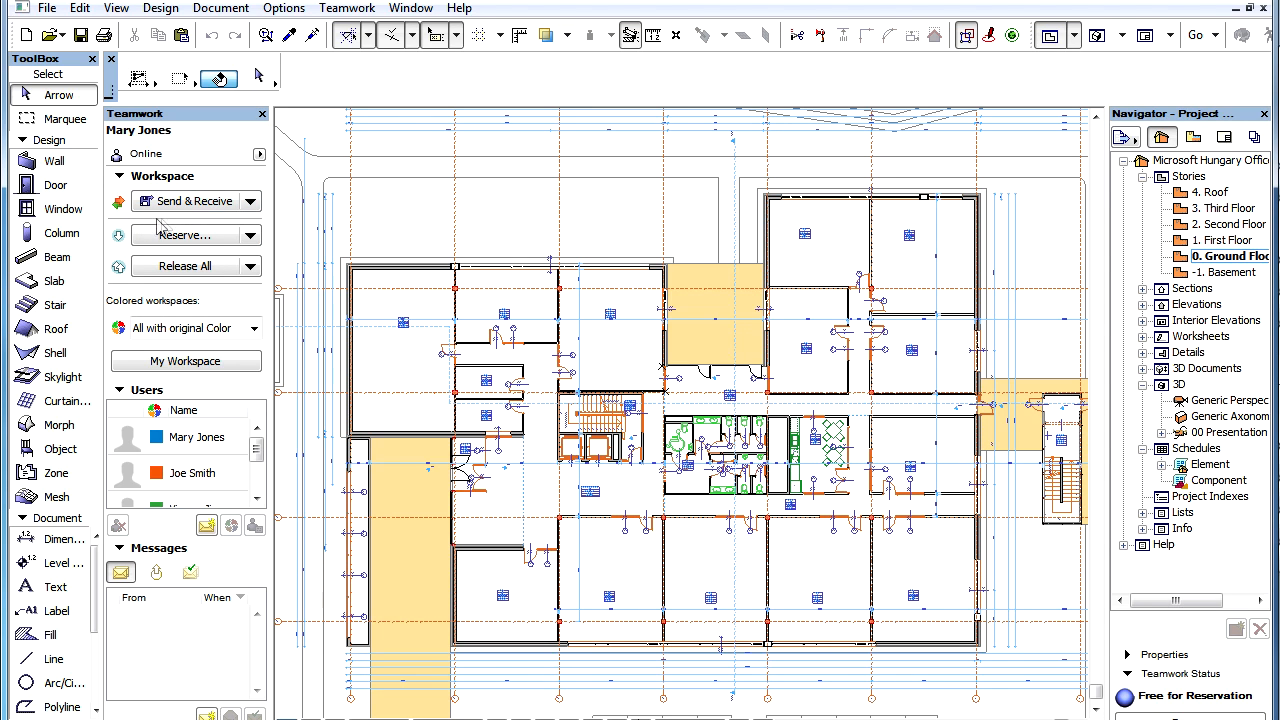
mouse_move(172, 224)
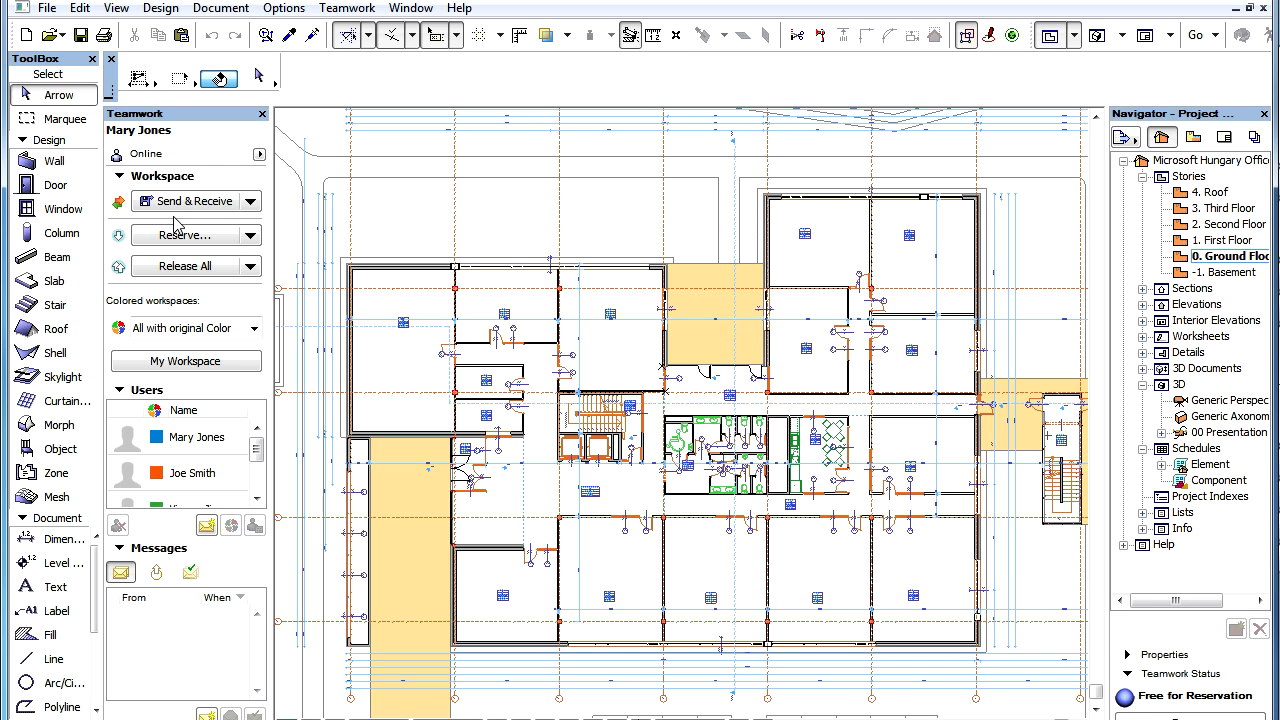
mouse_move(134, 178)
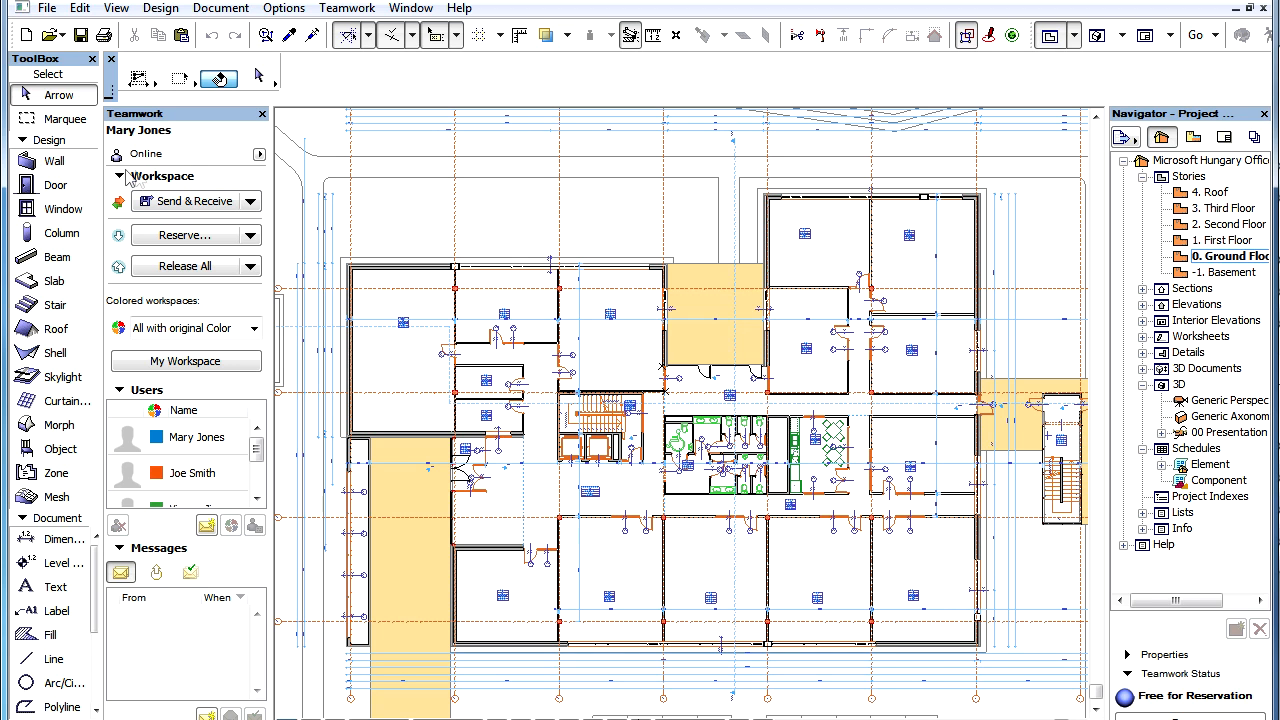
mouse_move(204, 150)
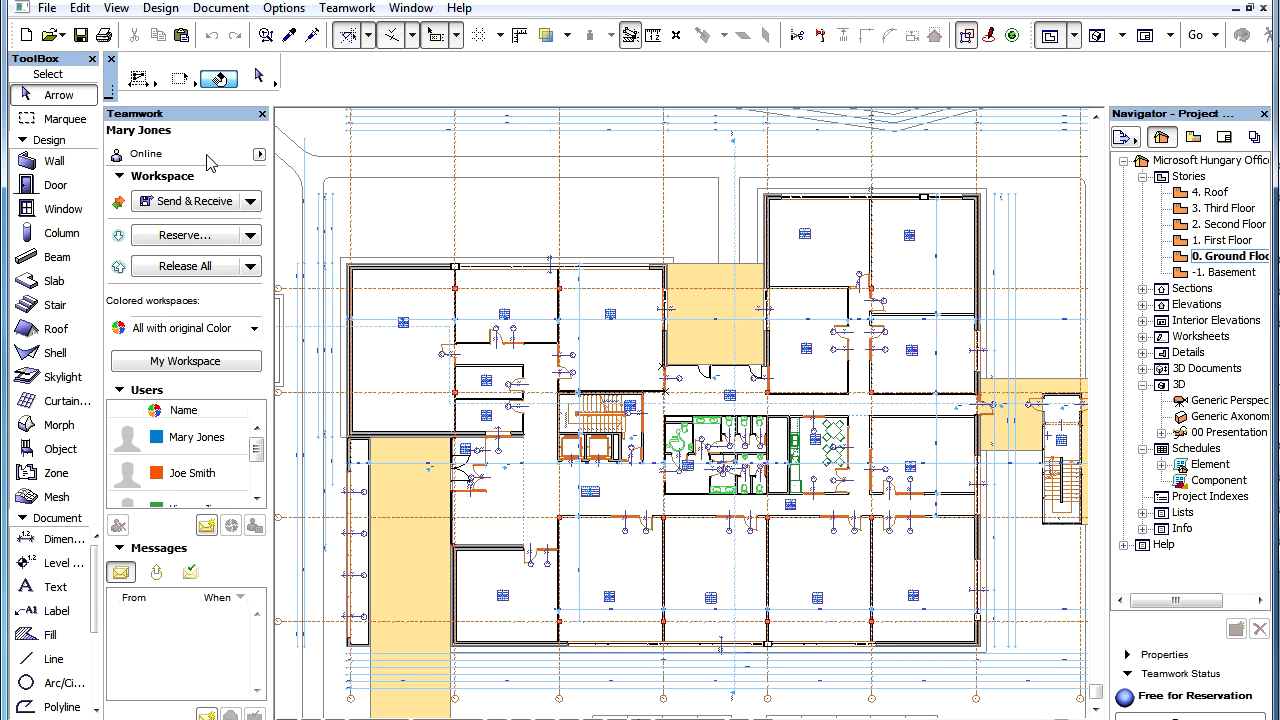
mouse_move(190, 200)
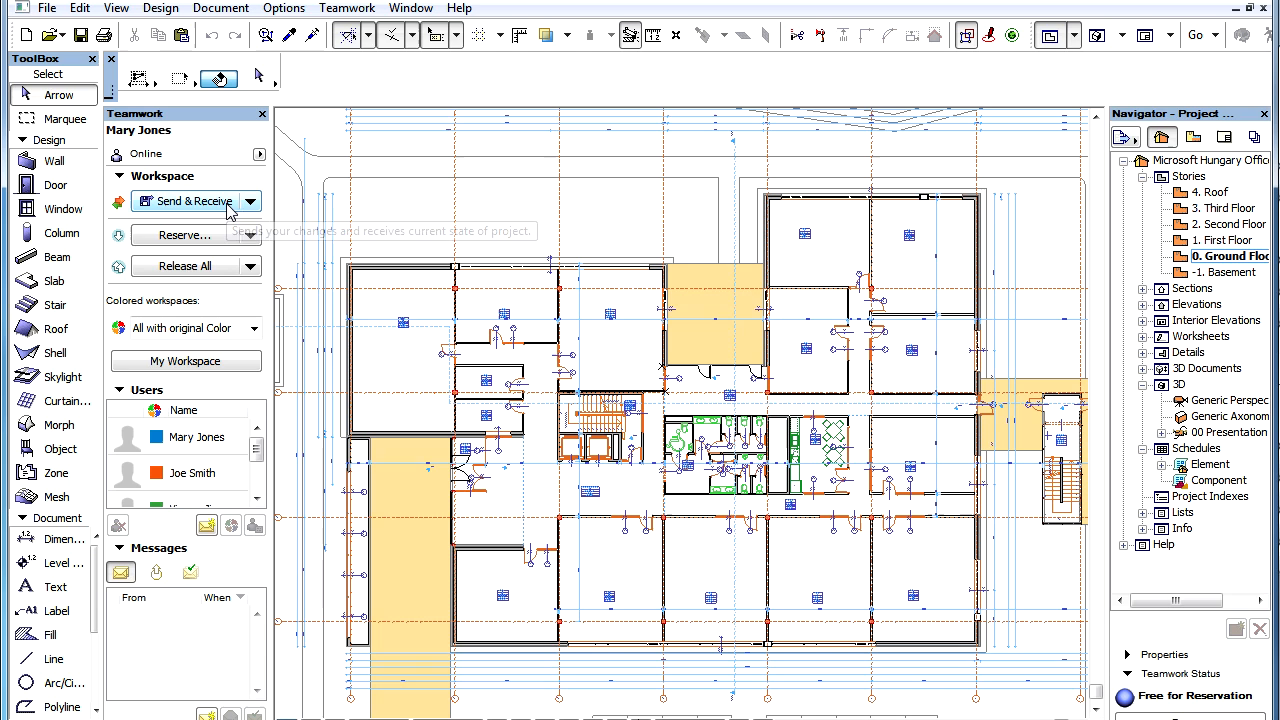
mouse_move(196, 200)
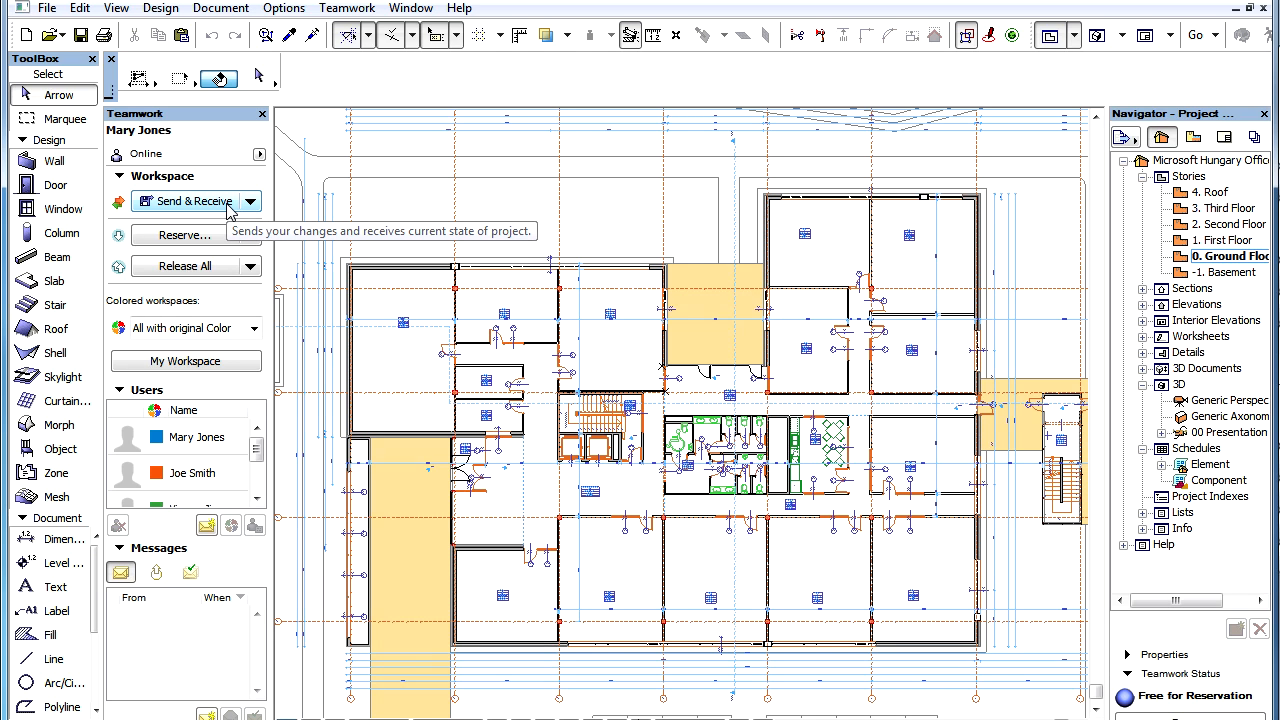
Step: Send & Receive the project changes and skip creating the requested PLN backup
click(190, 200)
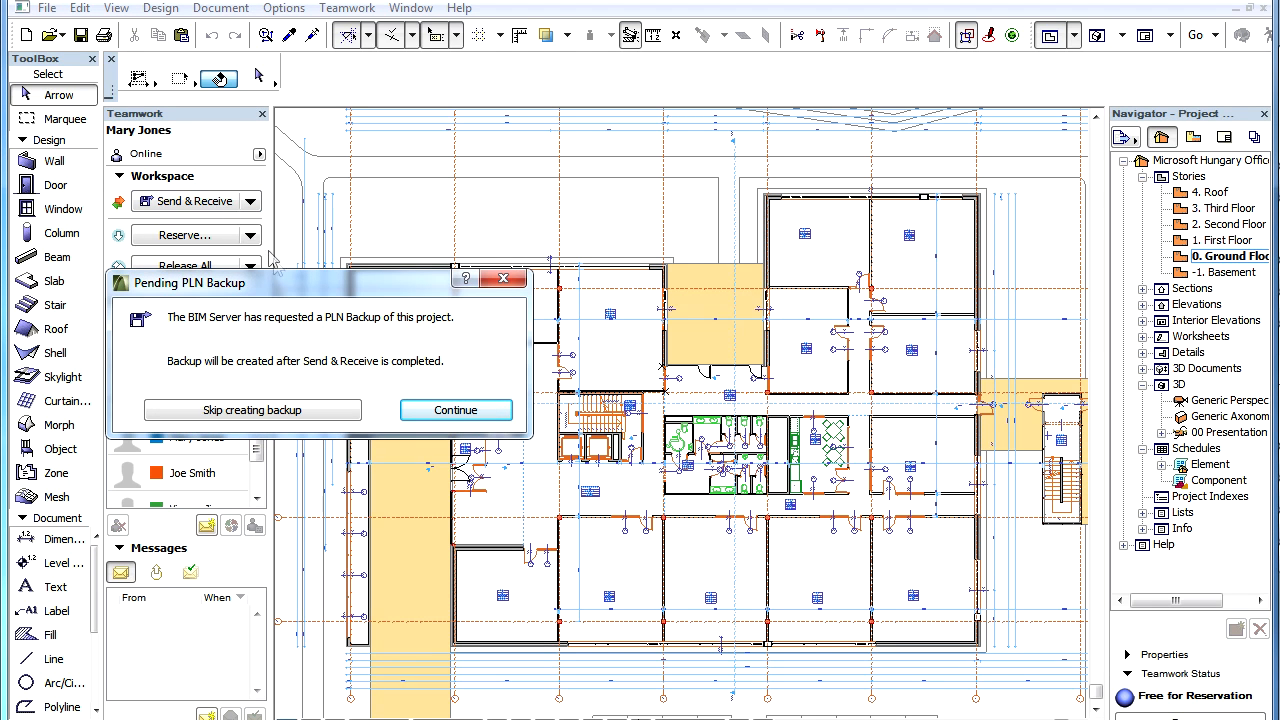
mouse_move(284, 316)
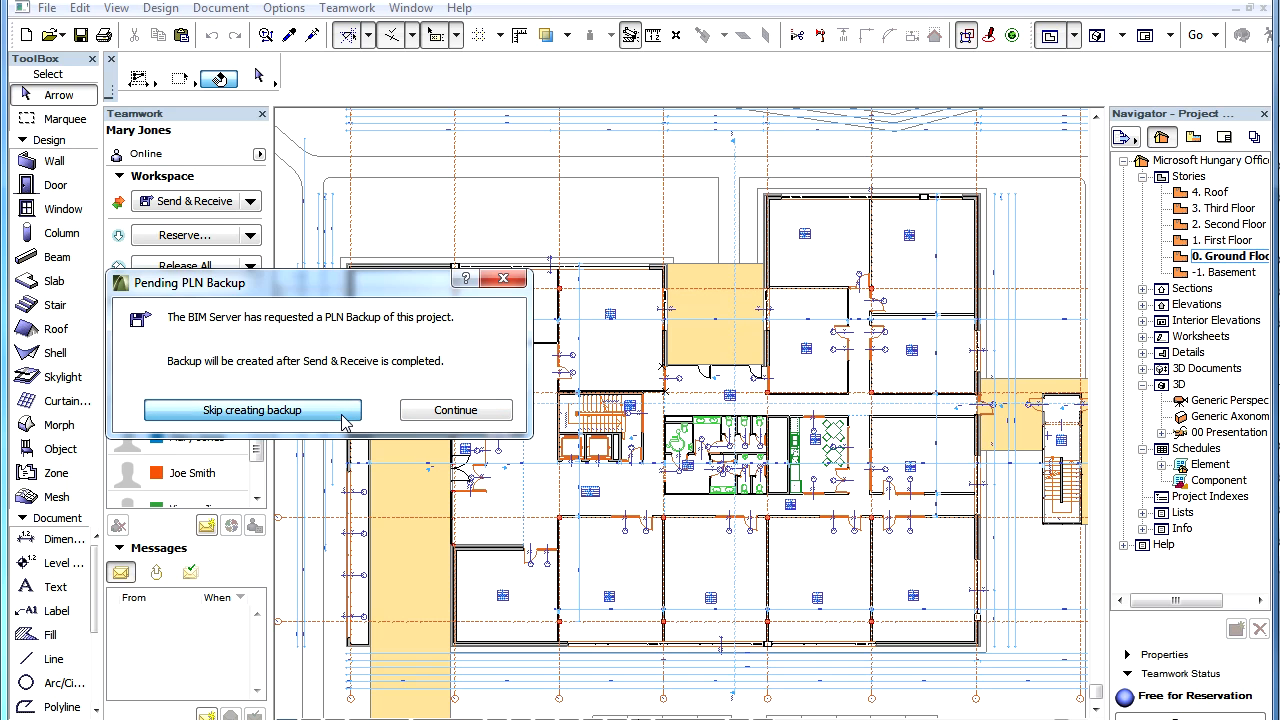
click(252, 410)
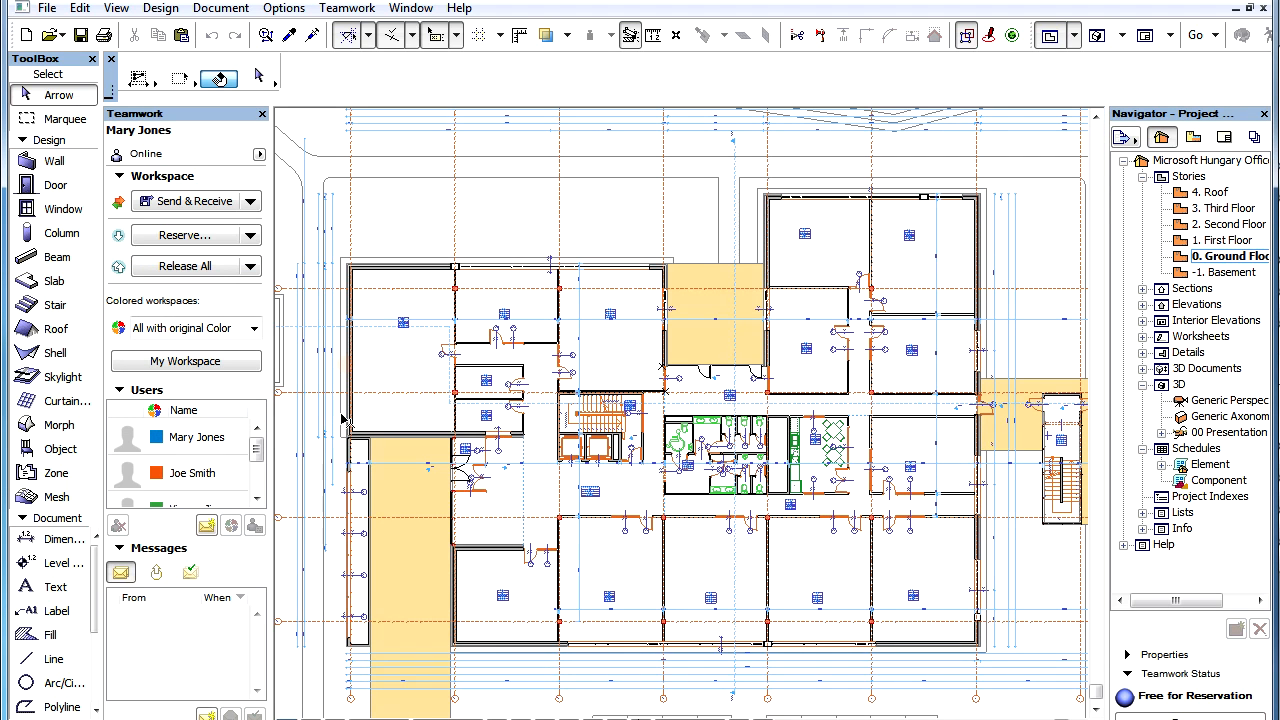
mouse_move(190, 218)
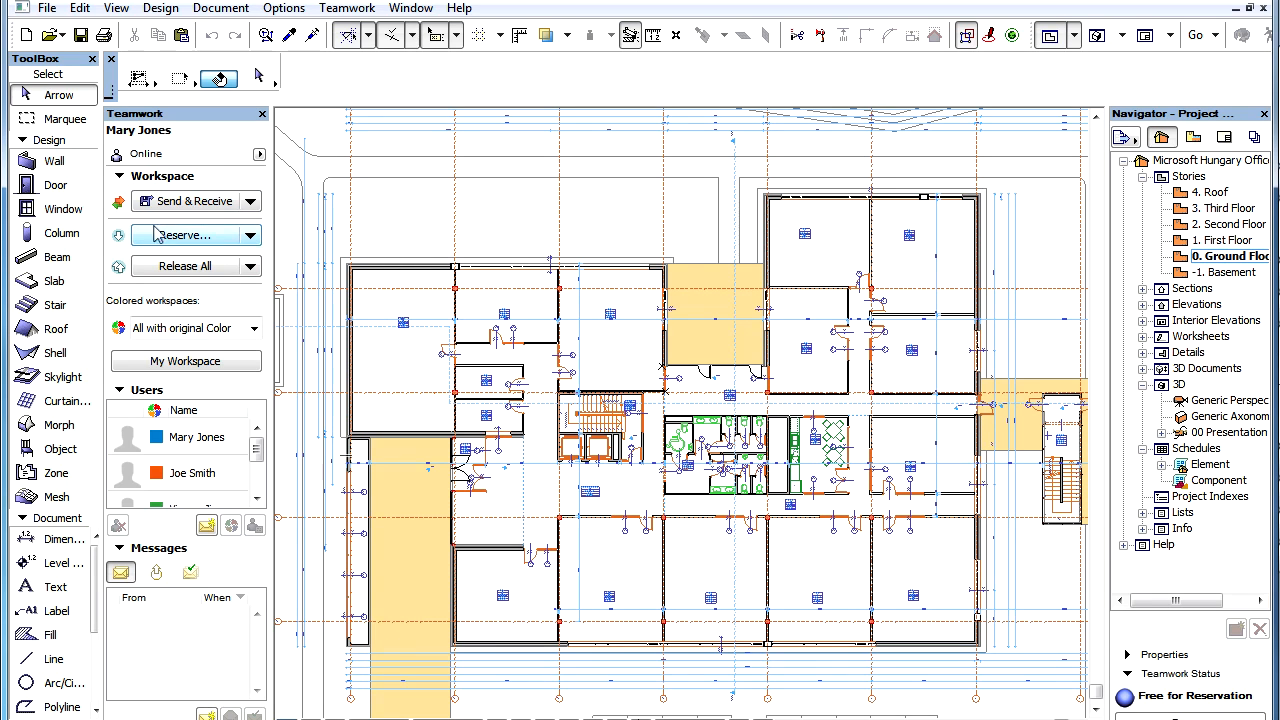
mouse_move(180, 234)
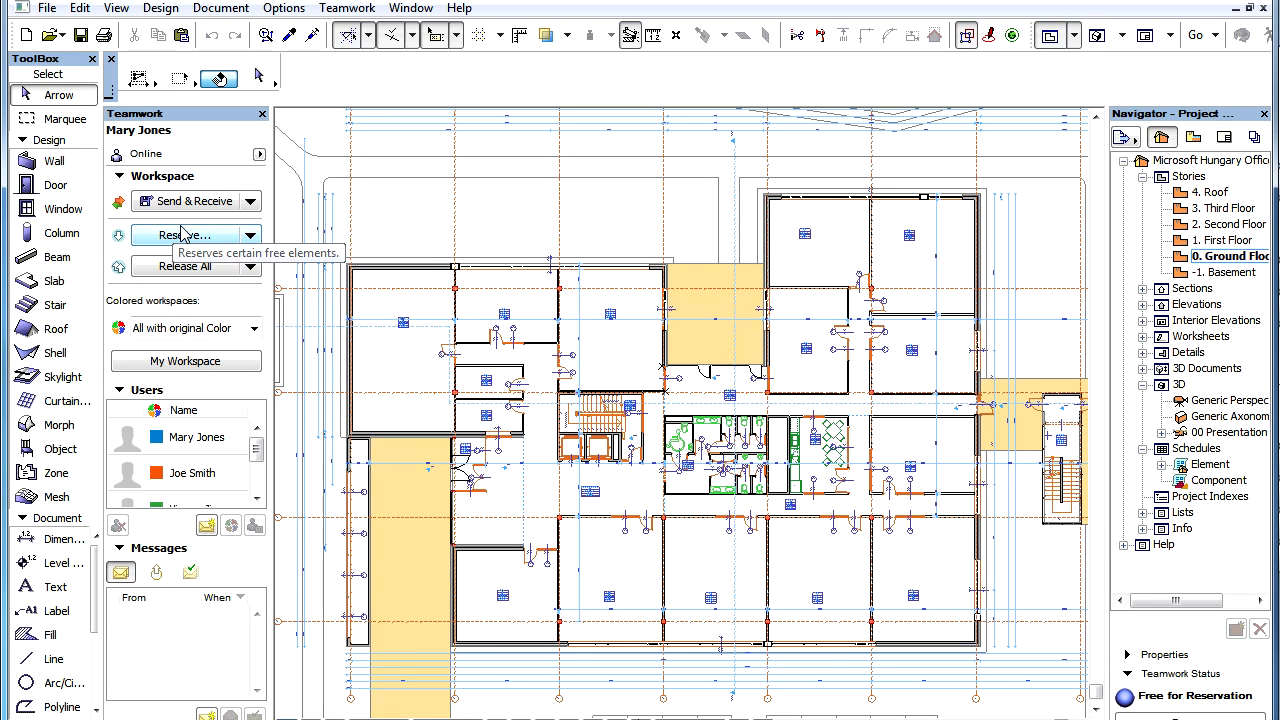
Step: Send & Receive again and continue so the Pending PLN Backup gets created
click(188, 200)
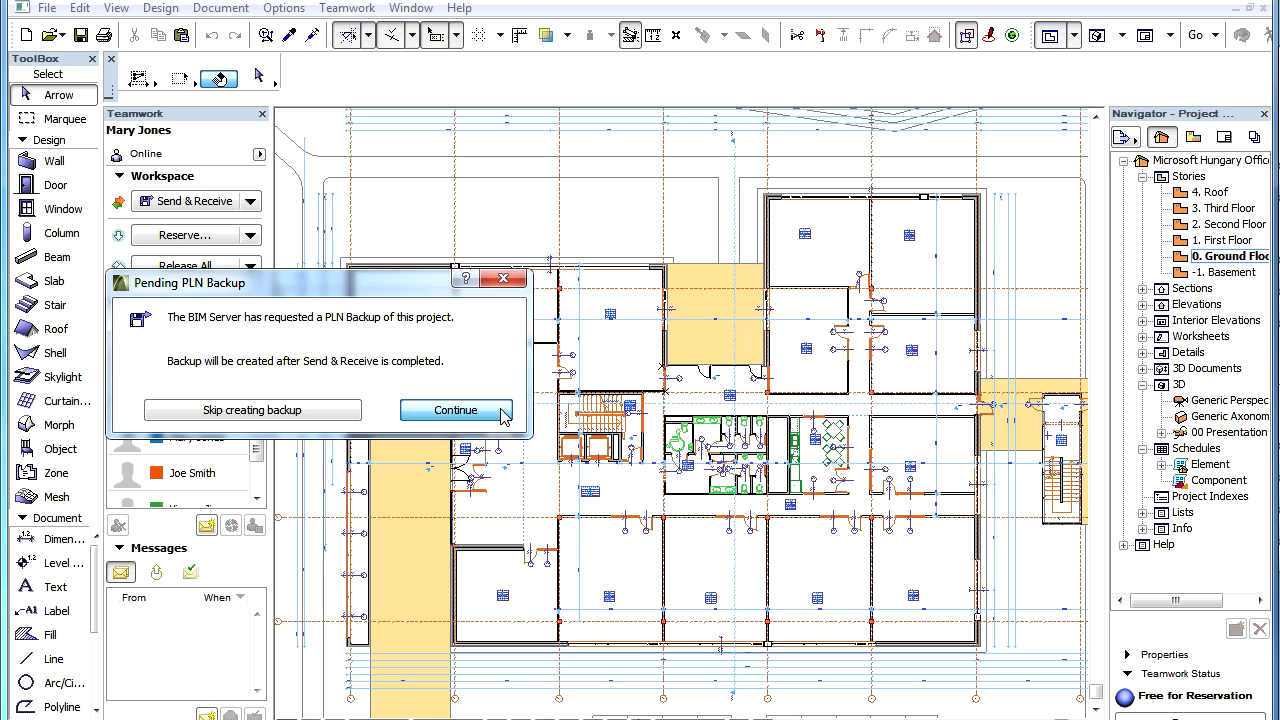
click(456, 410)
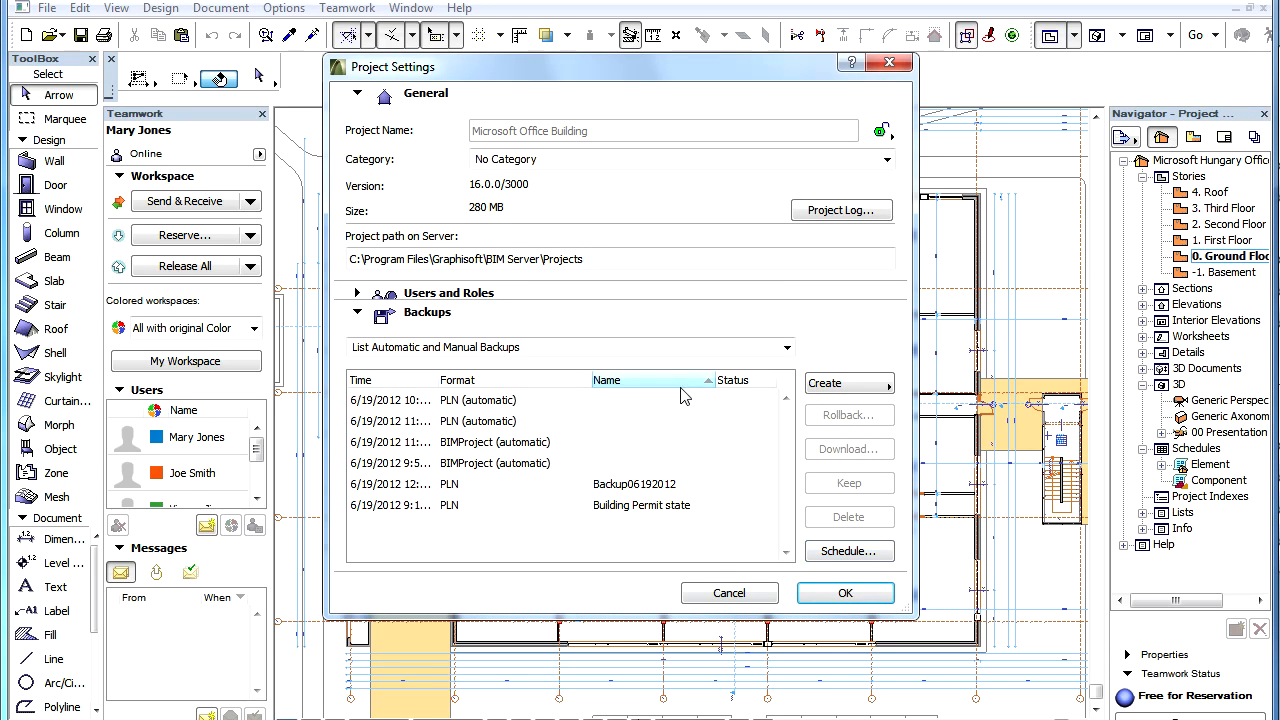
Step: Make the Backup06192012 name editable in the Project Settings backup list
double_click(634, 484)
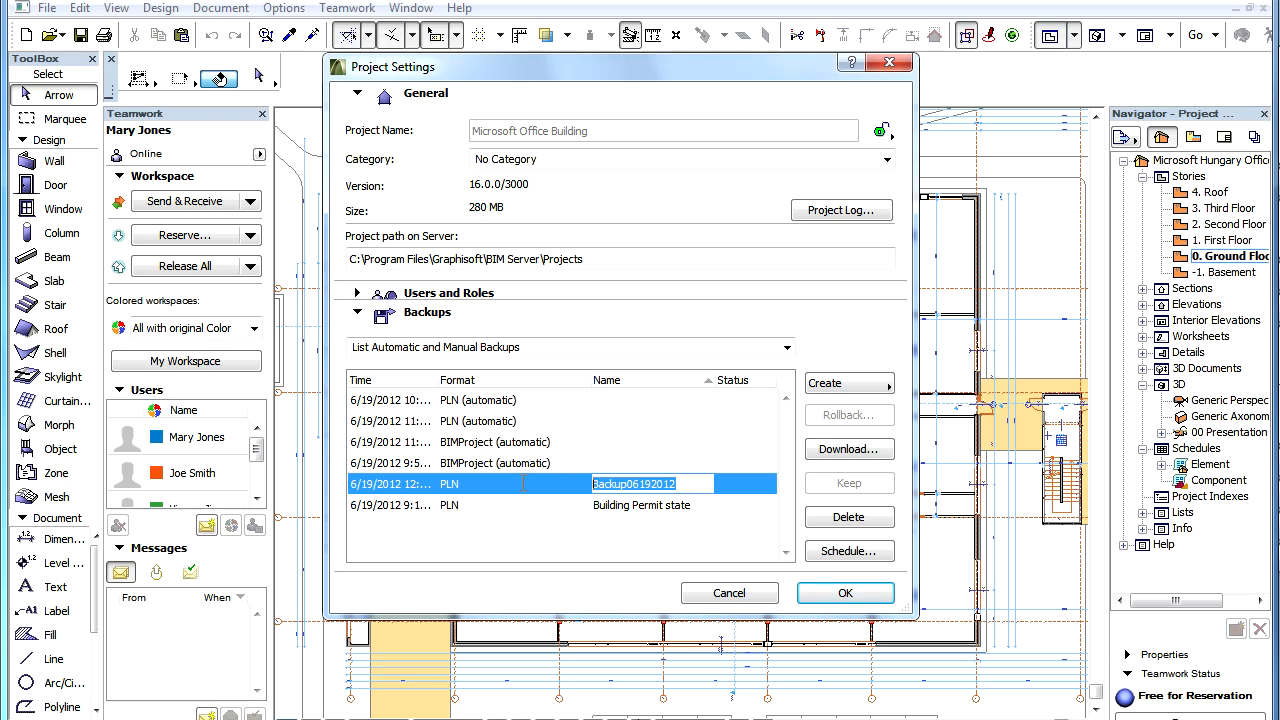
mouse_move(844, 592)
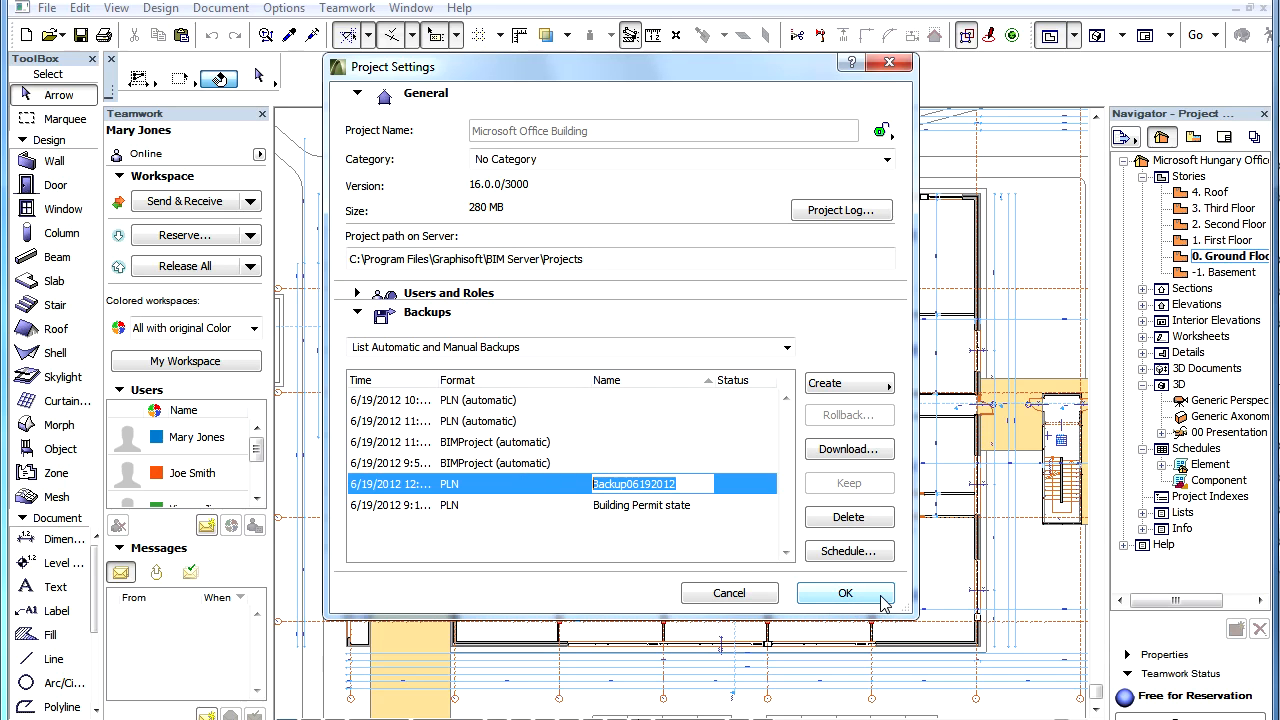